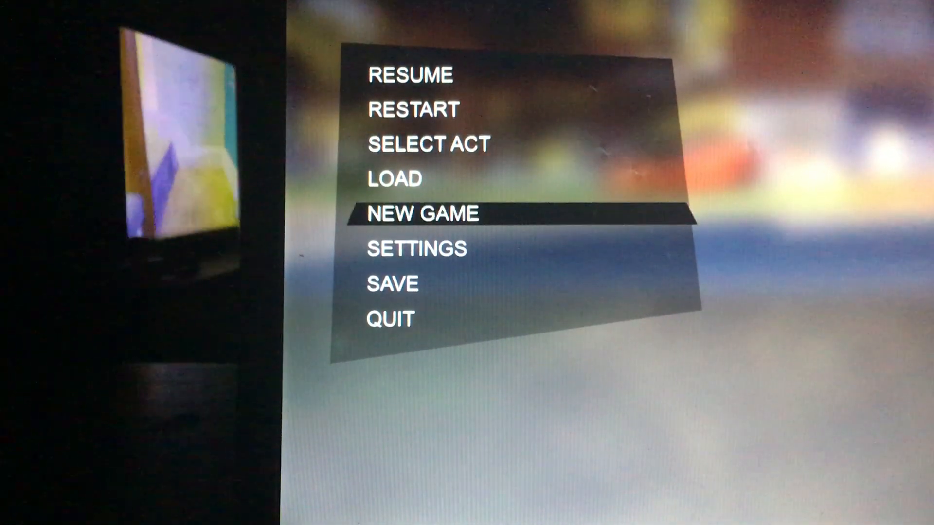
Move the pause-menu highlight down from NEW GAME to SETTINGS.
{"action": "key", "text": "Down"}
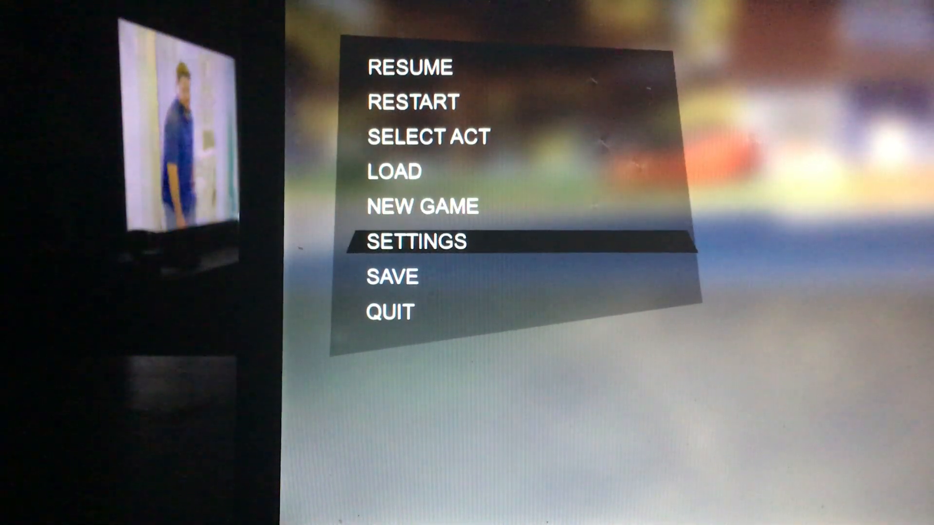